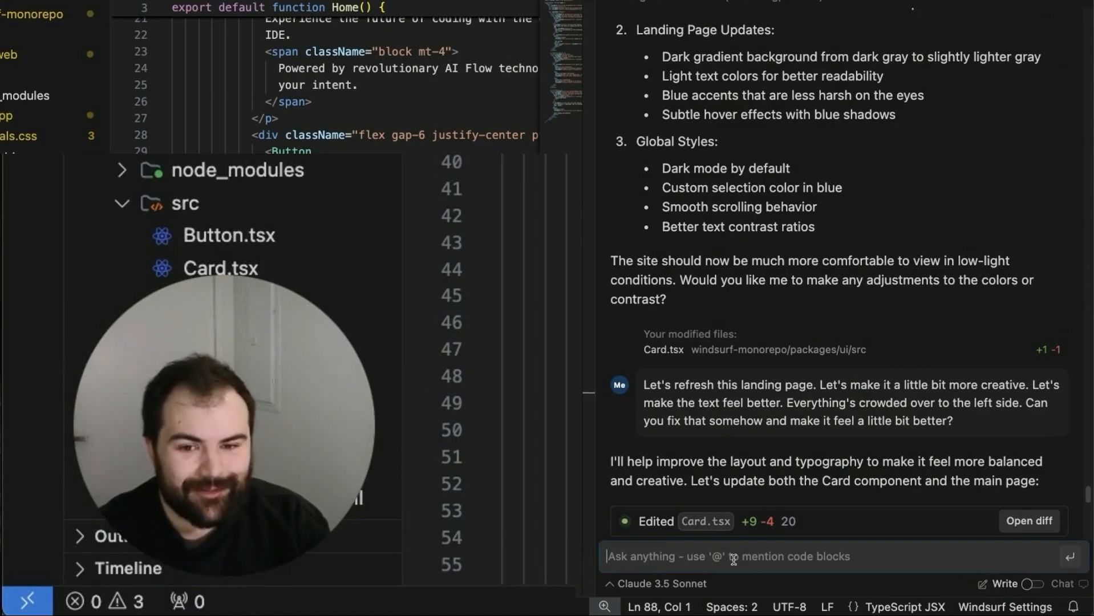
Step: Tell Cascade 'Hey, I don't like that use this' so it proposes a lucide-react install
type("Hey, I don't like that use this")
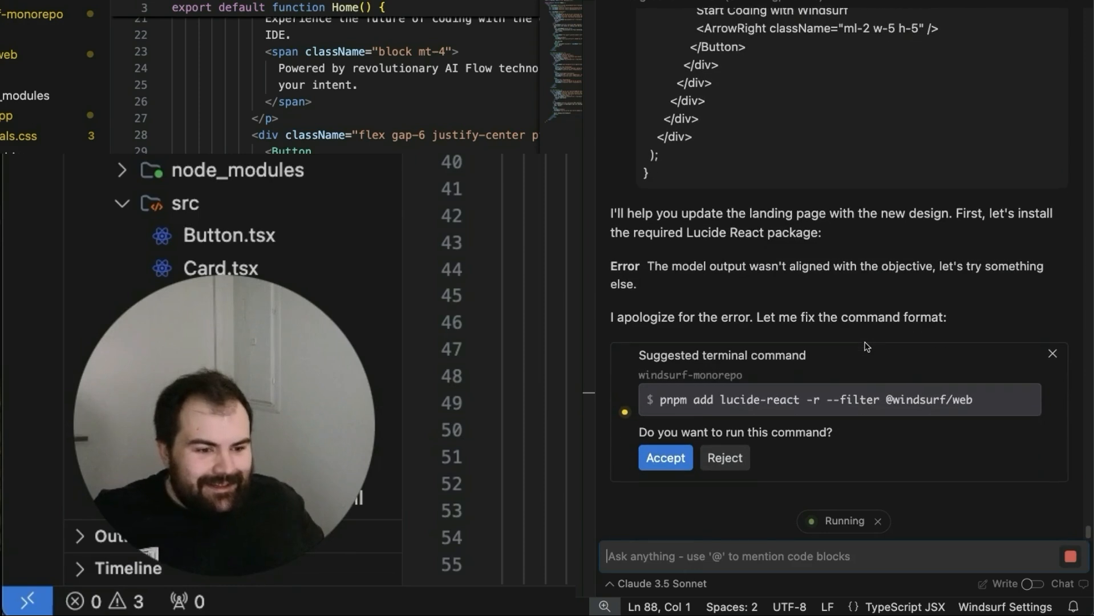
Step: Approve the filtered lucide-react install command, which matches no projects
left_click(663, 458)
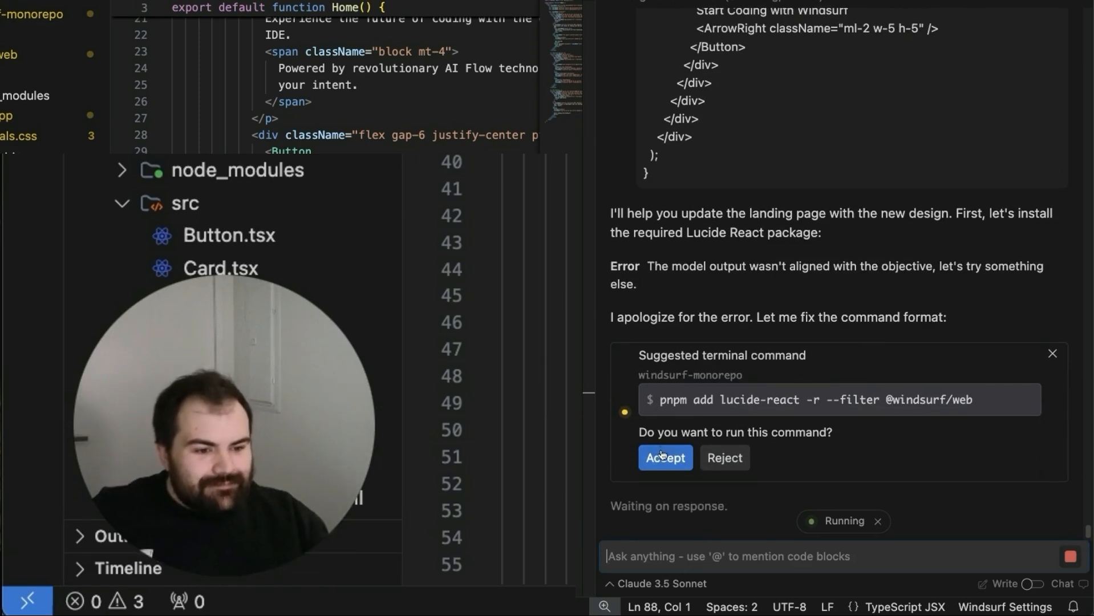
left_click(664, 457)
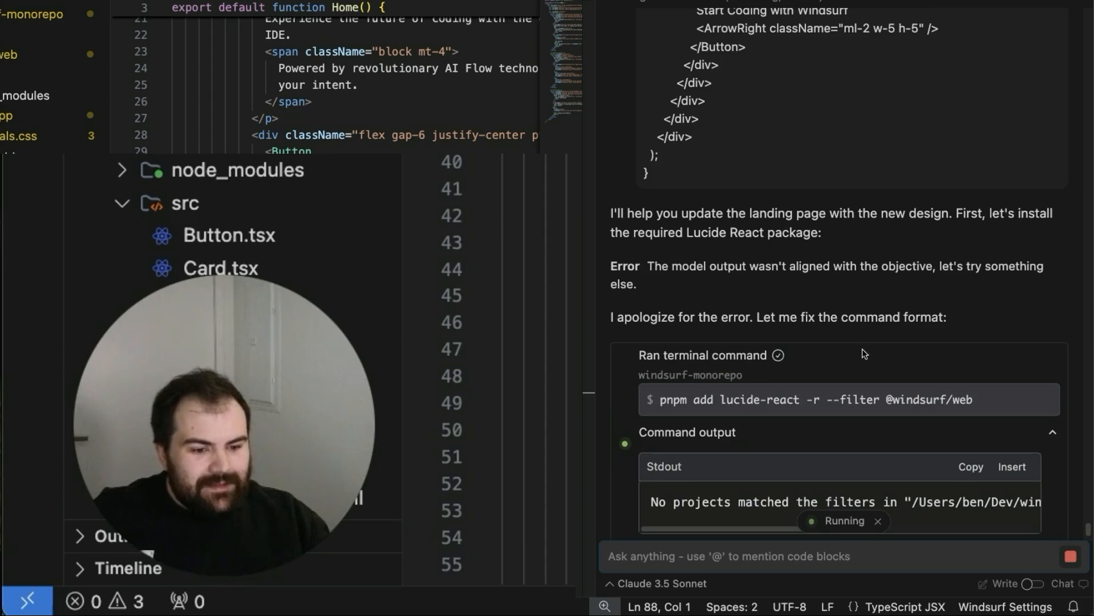
scroll("down", 3)
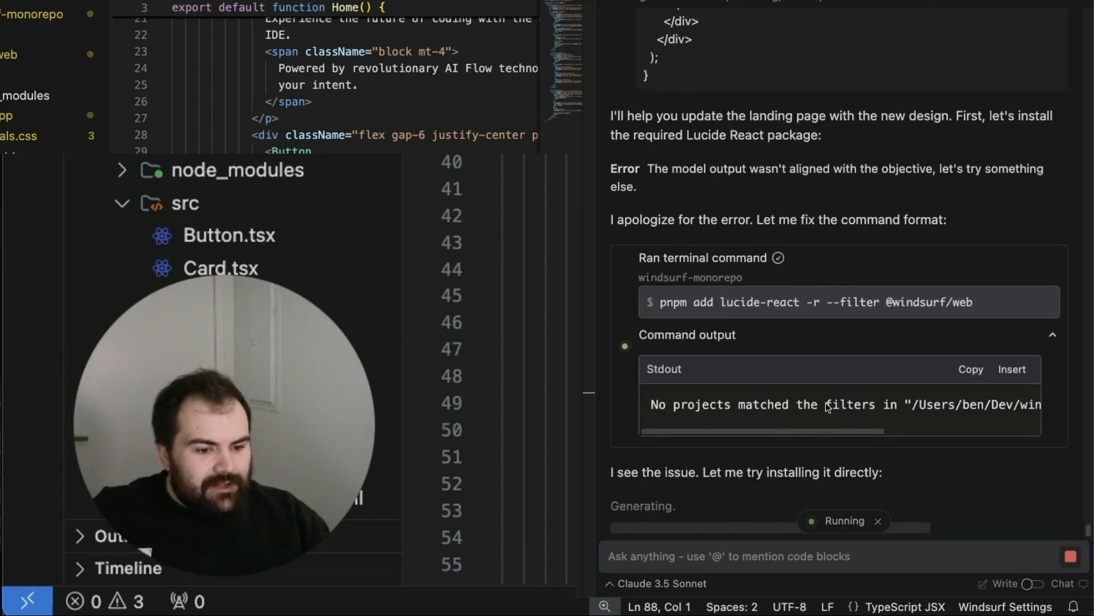
Step: Approve the direct 'pnpm add lucide-react' install so Cascade edits Button.tsx and Card.tsx
left_click(663, 458)
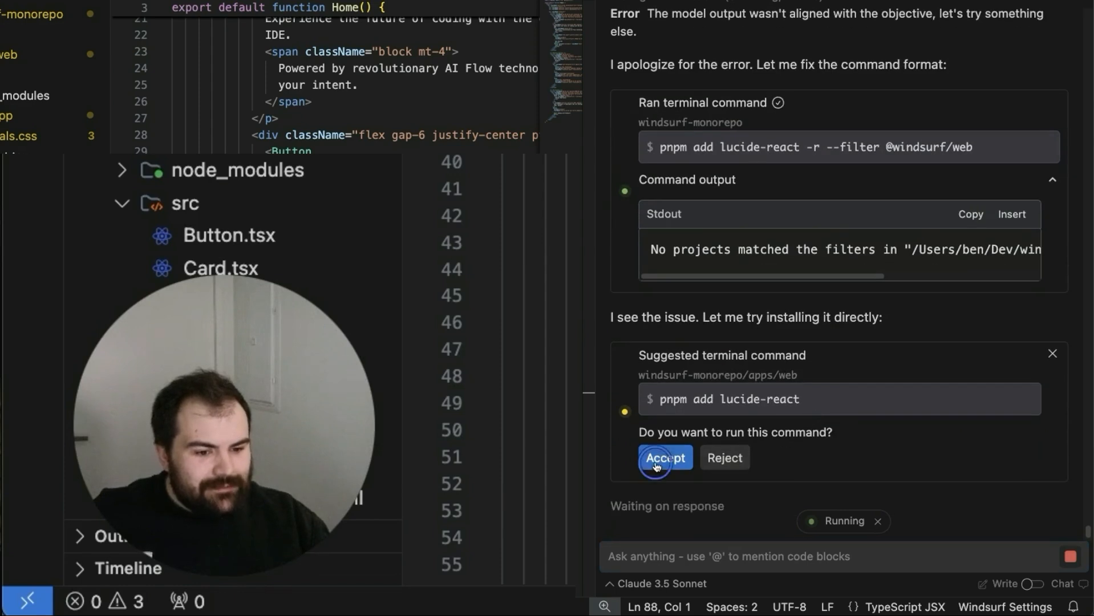
left_click(664, 457)
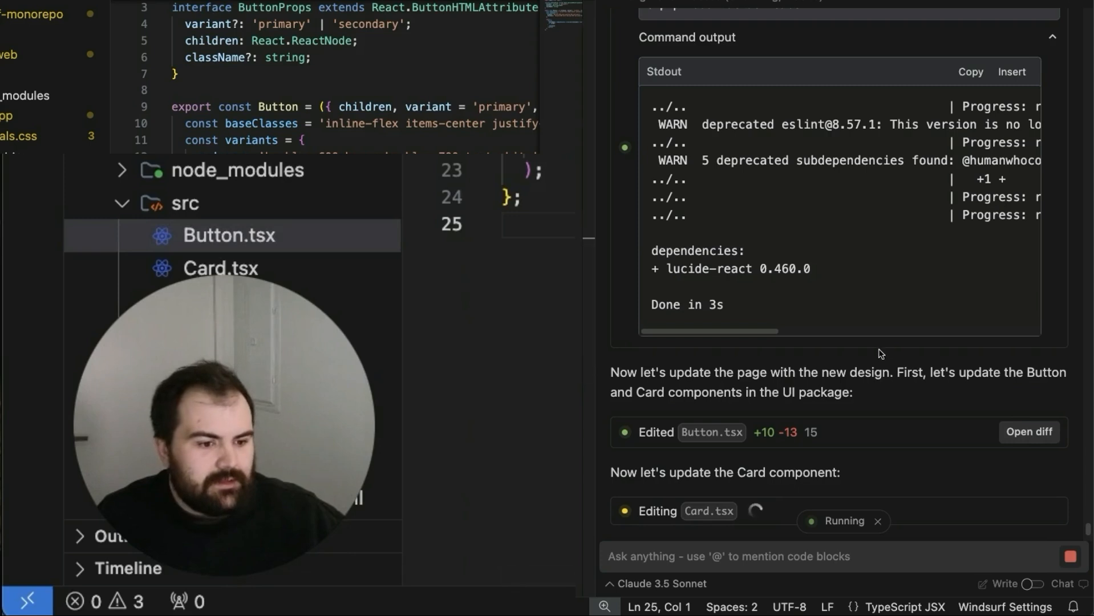
mouse_move(914, 398)
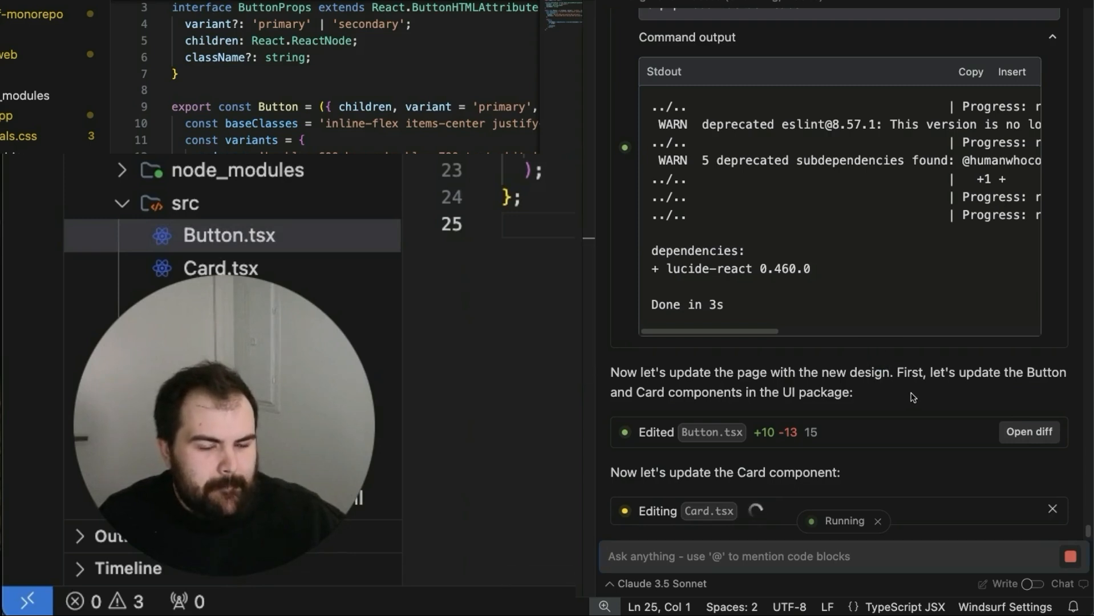